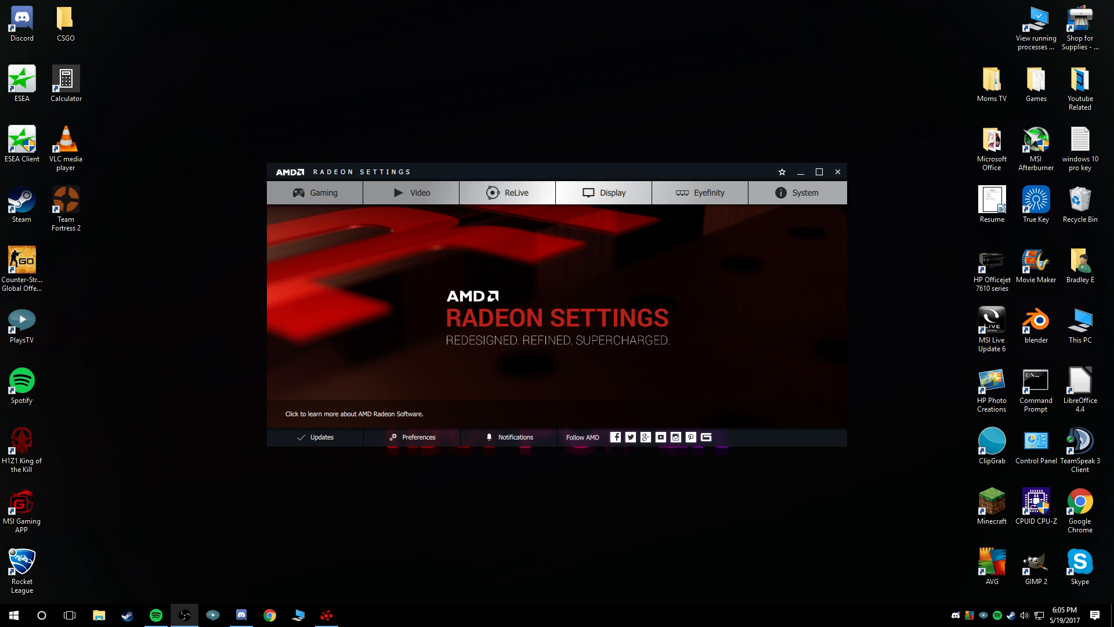
mouse_move(468, 204)
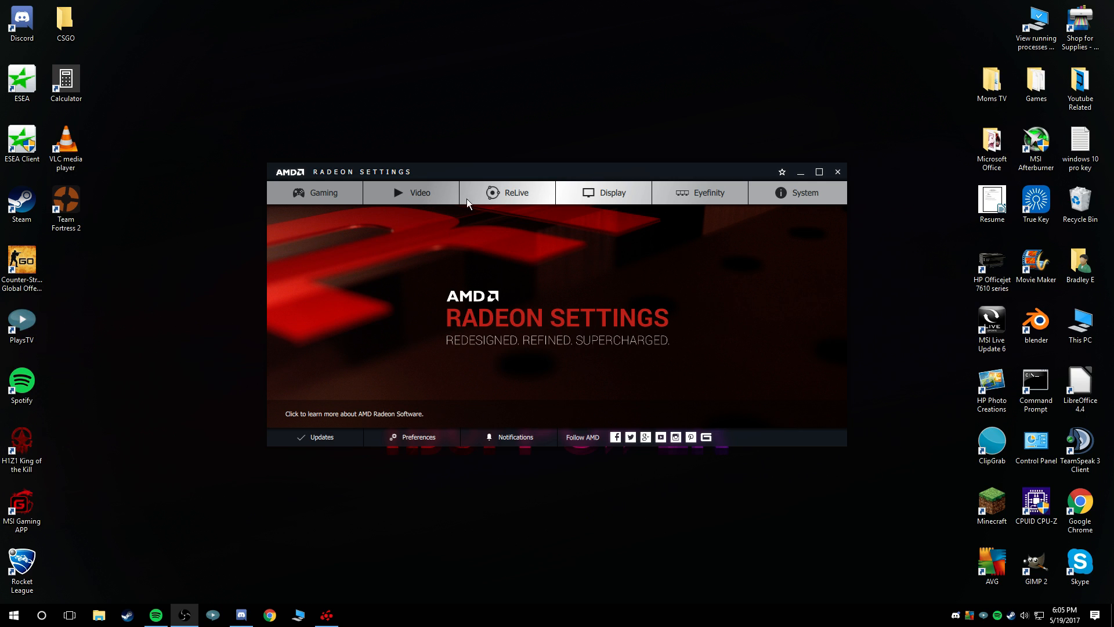
mouse_move(558, 177)
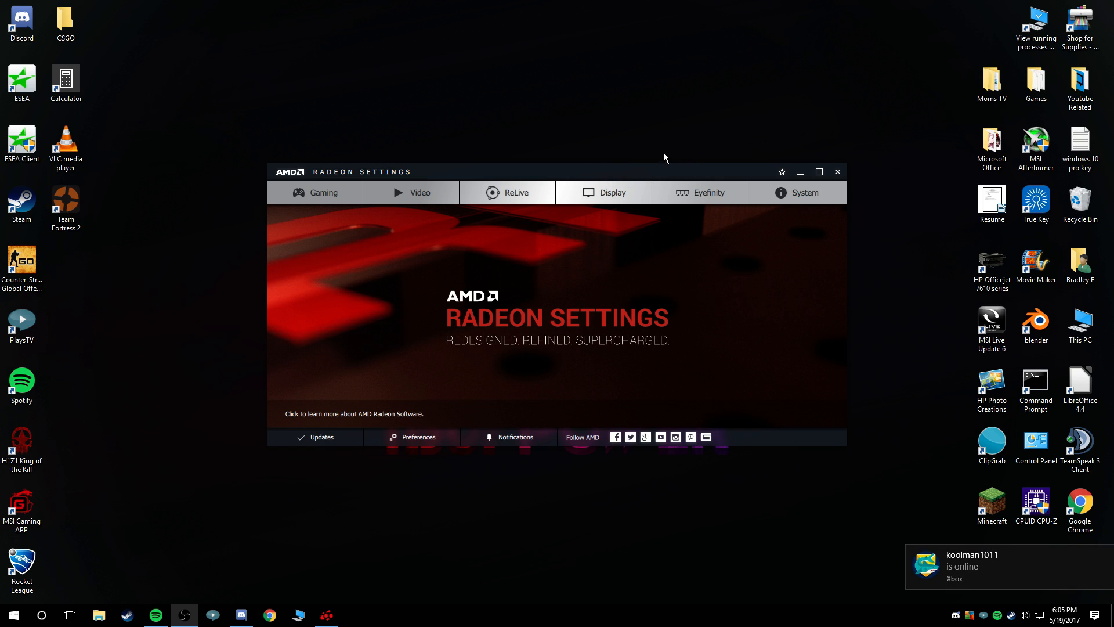
mouse_move(745, 358)
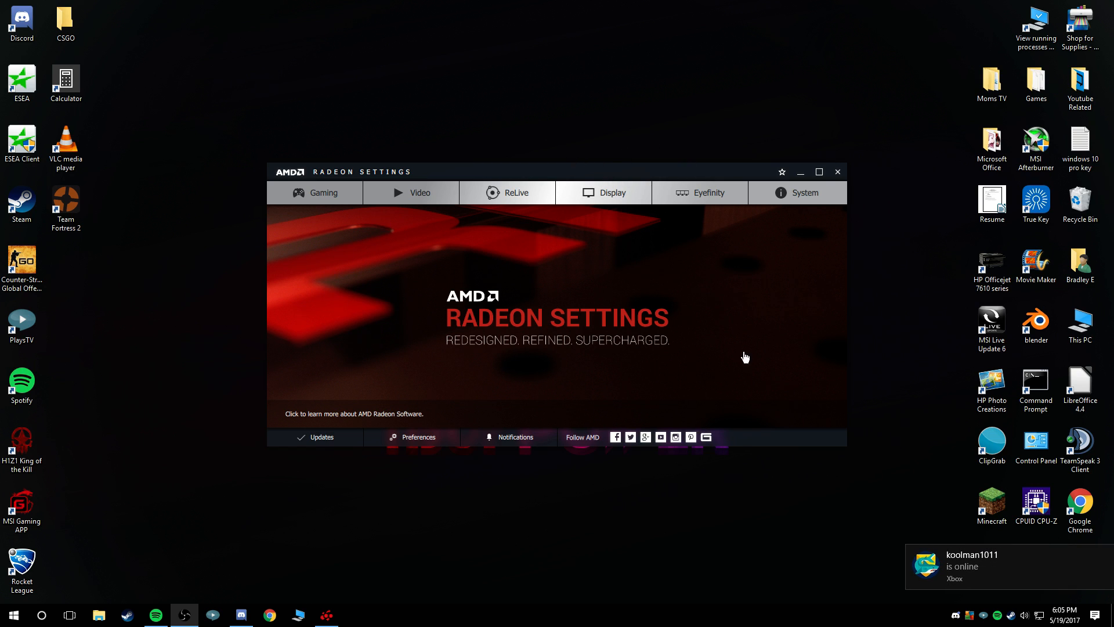
mouse_move(458, 306)
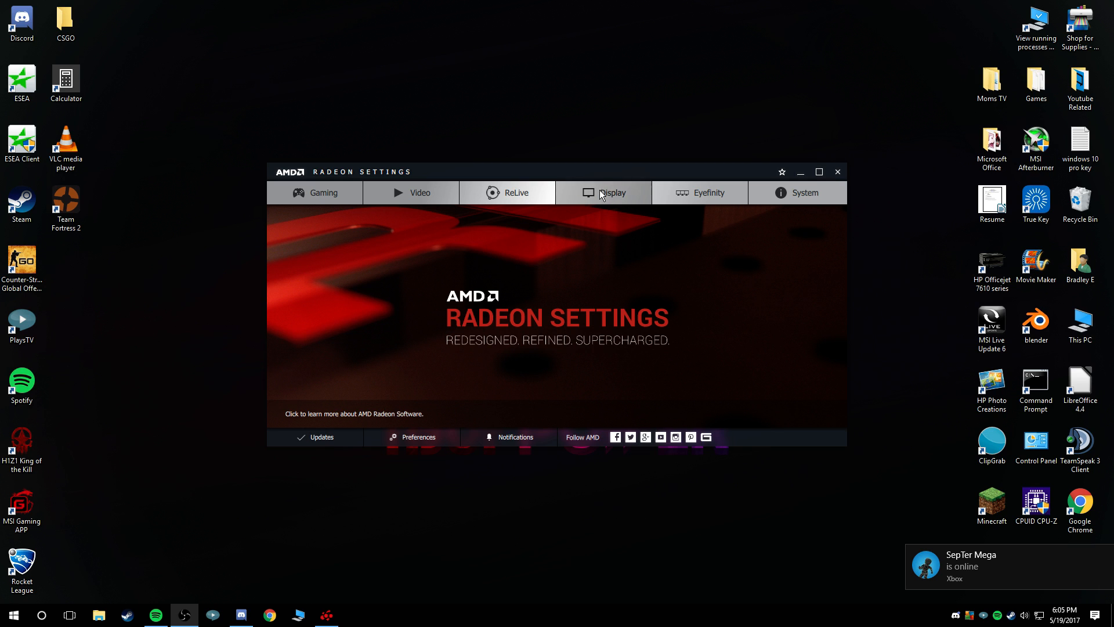
Step: Open the Display settings page for the connected monitors from the Radeon Settings home screen
click(610, 192)
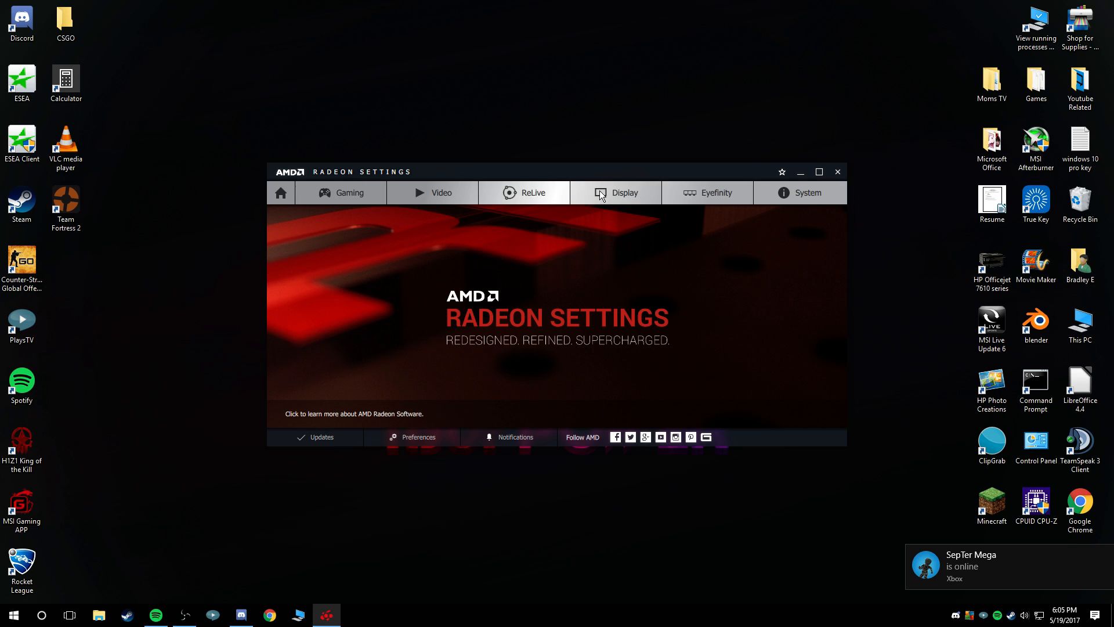
click(623, 192)
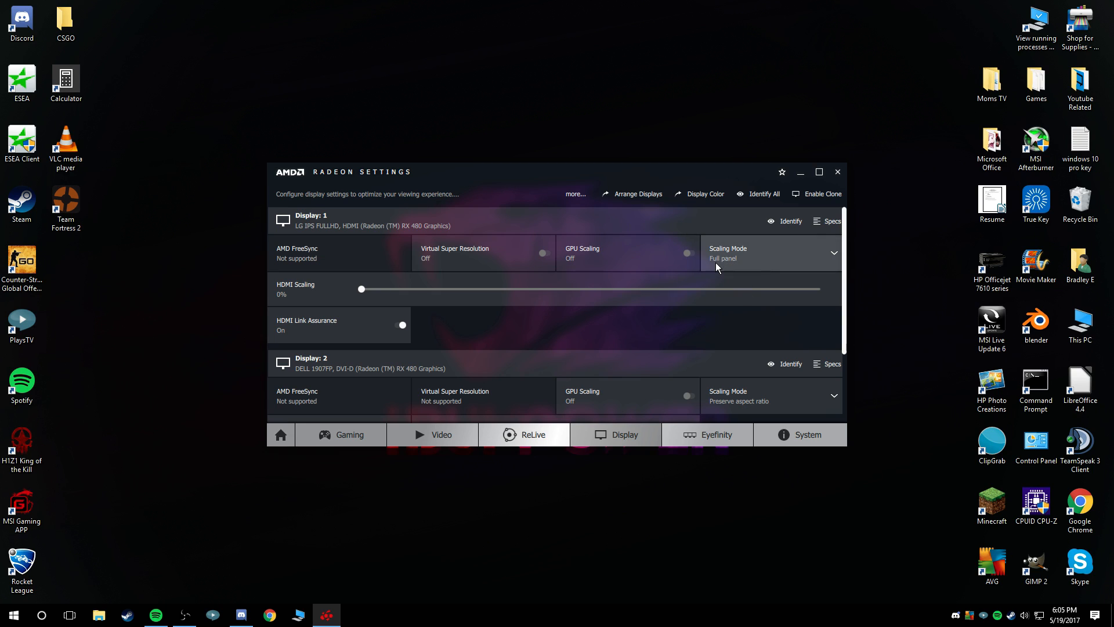
mouse_move(699, 265)
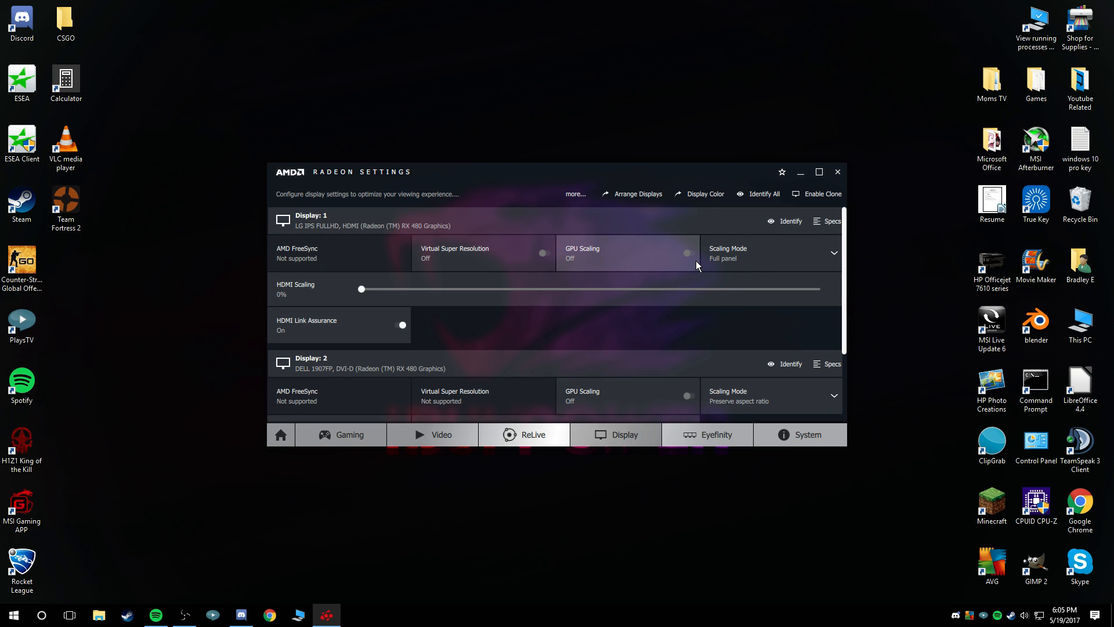
mouse_move(637, 226)
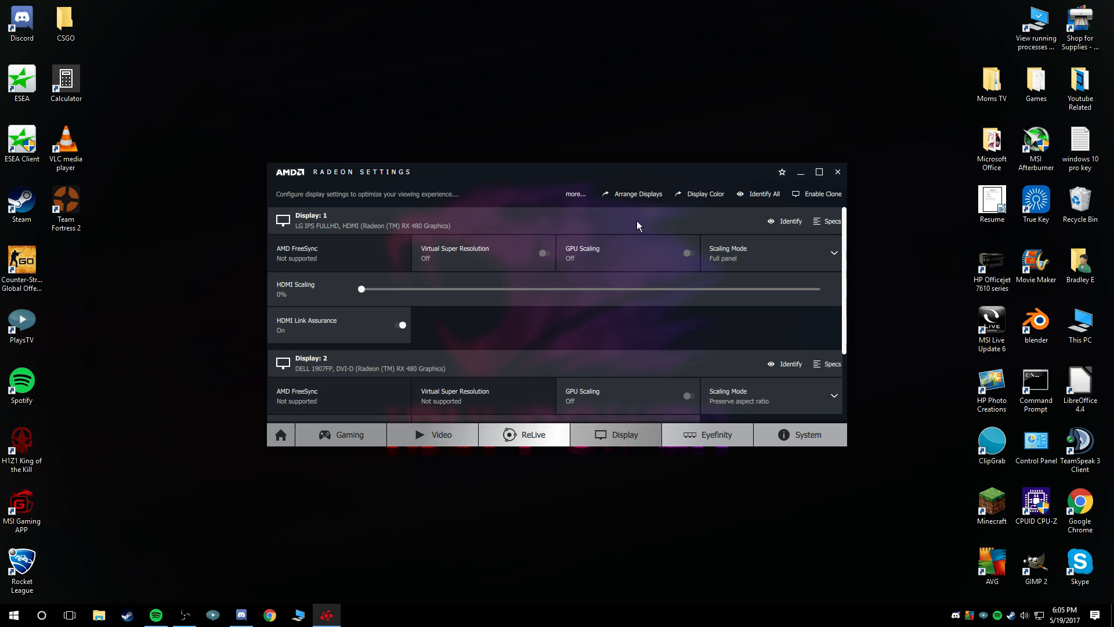
mouse_move(597, 257)
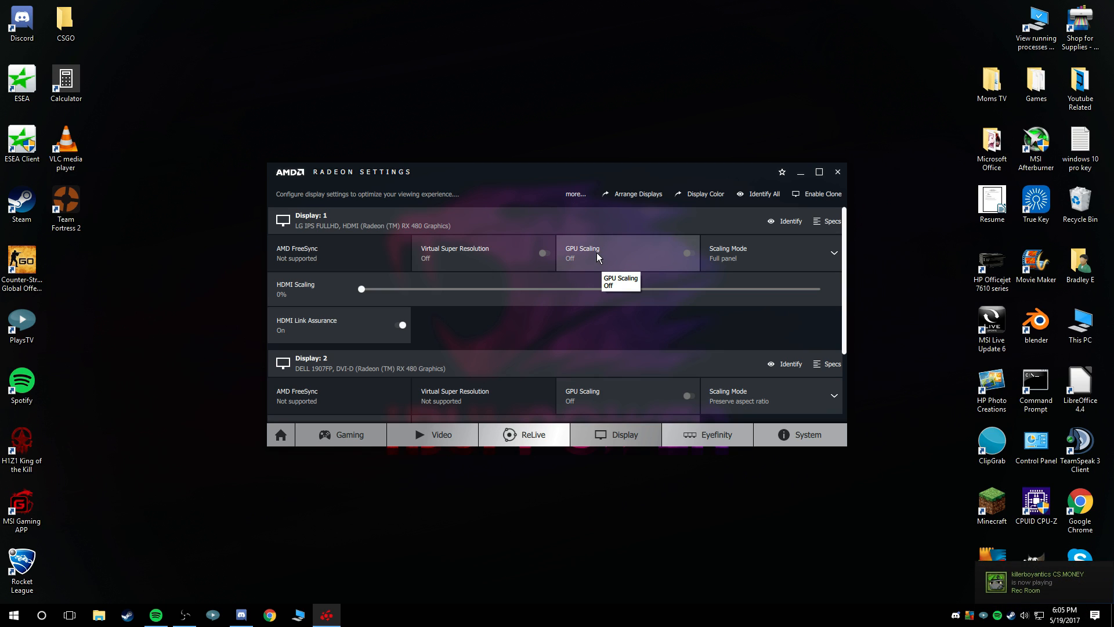
mouse_move(628, 258)
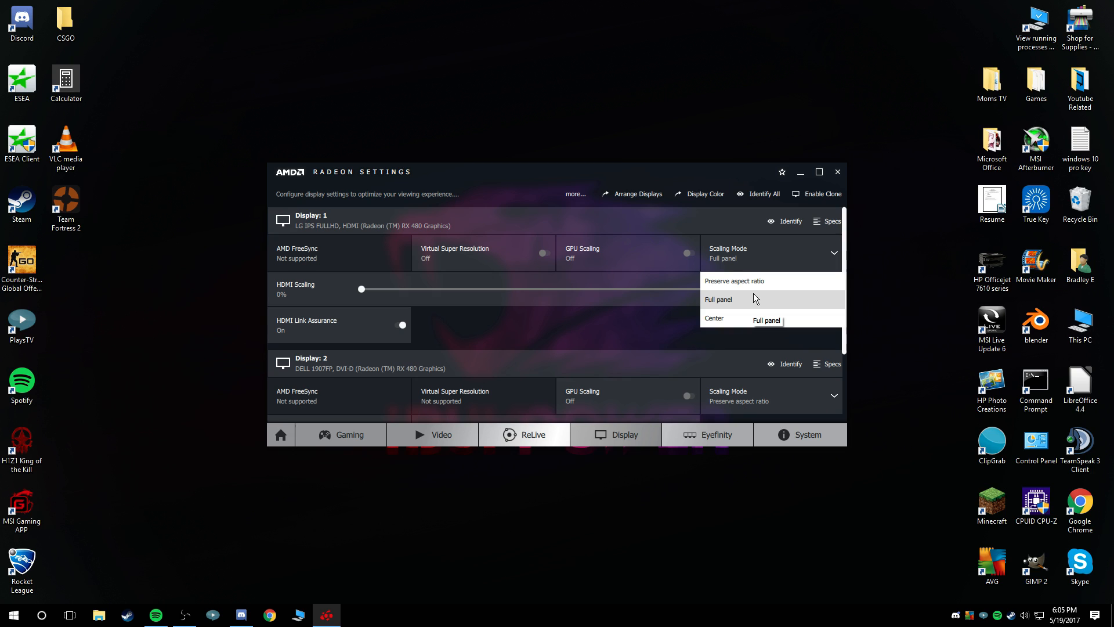
click(717, 300)
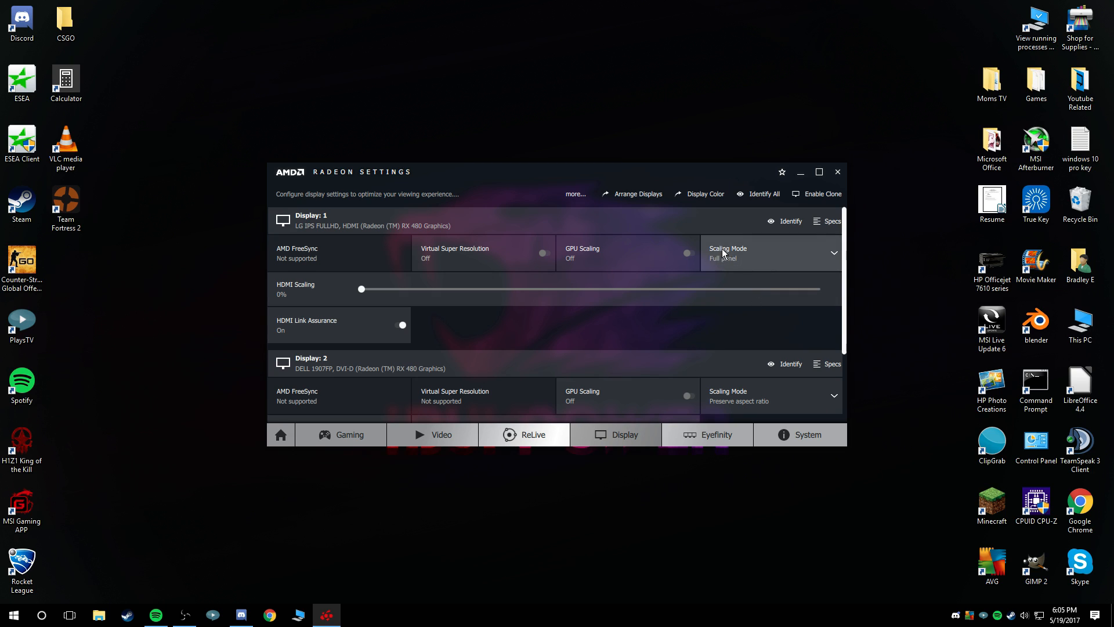
click(767, 253)
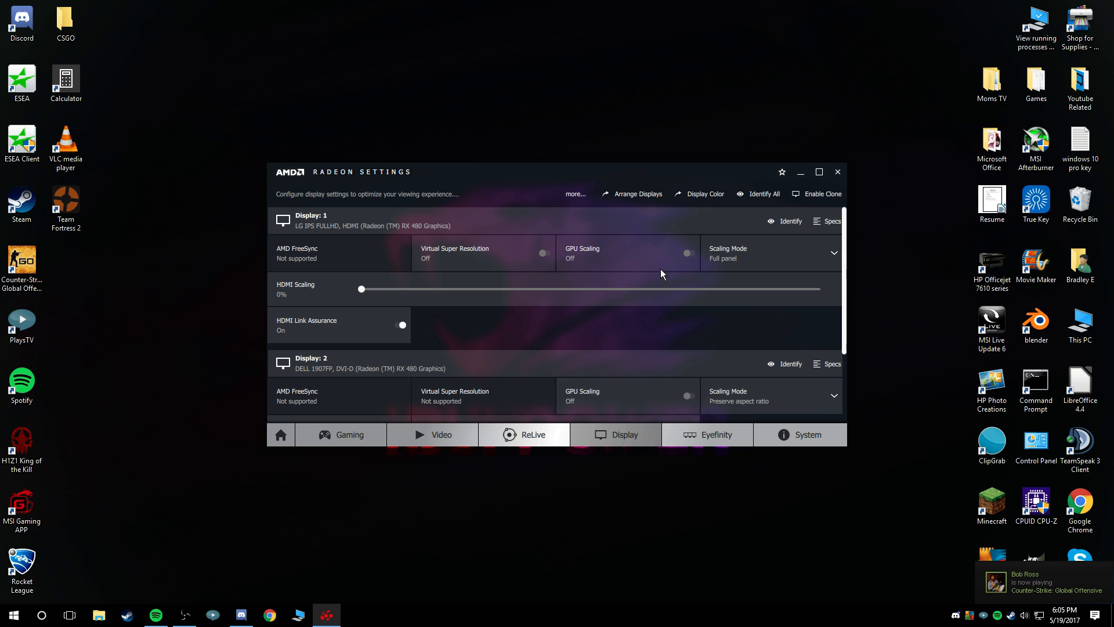
mouse_move(687, 253)
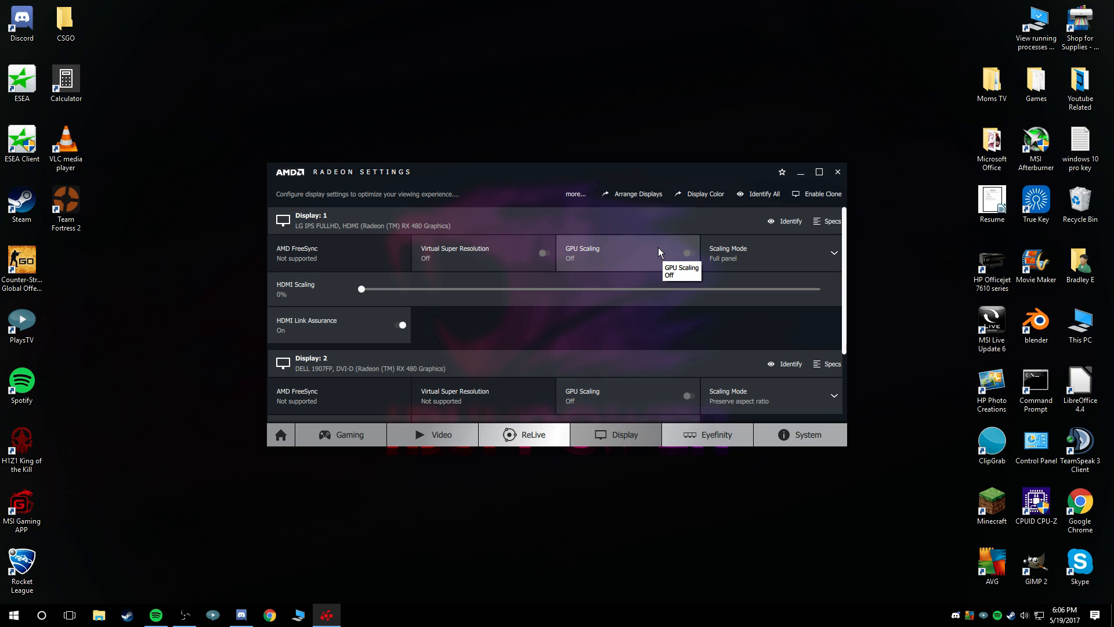
mouse_move(709, 251)
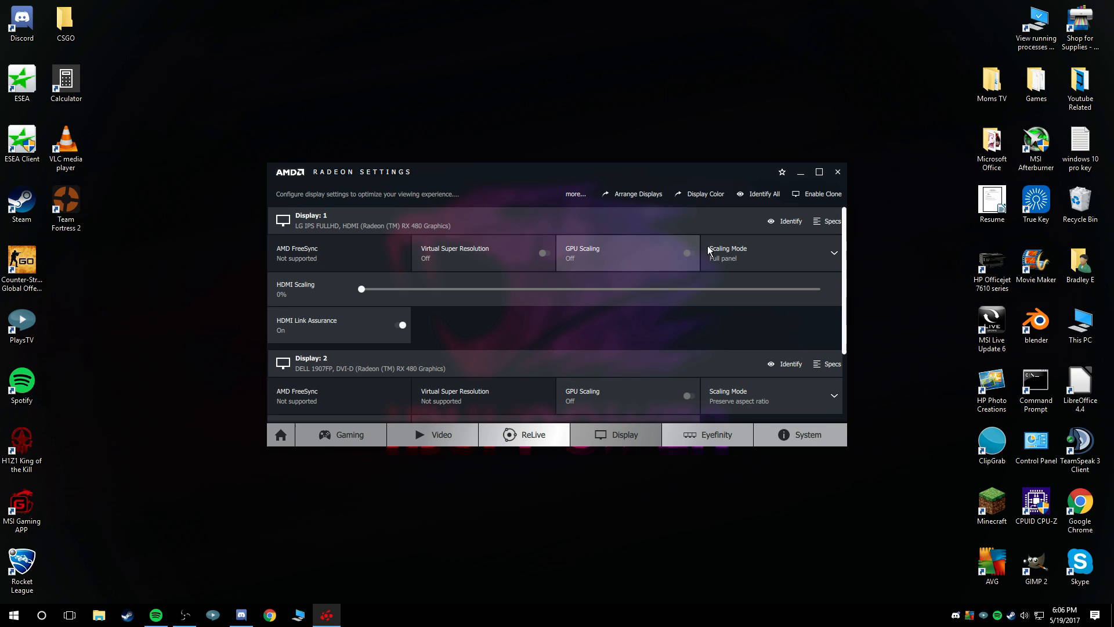
Step: Try Preserve aspect ratio, return Display 1 scaling to Full panel, and list game profiles
click(770, 253)
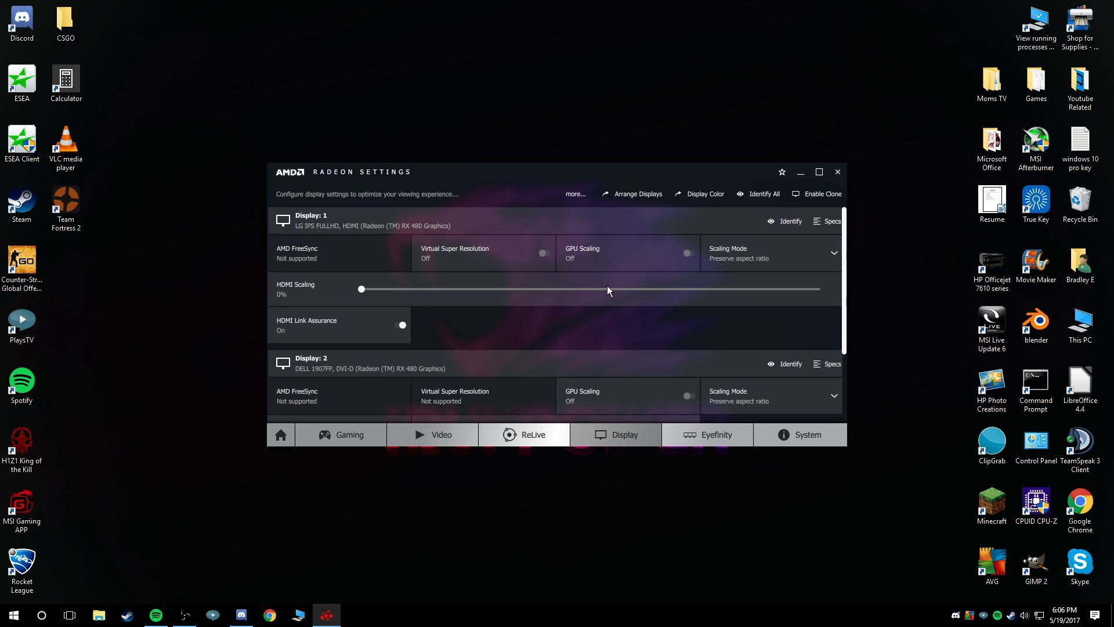
mouse_move(746, 304)
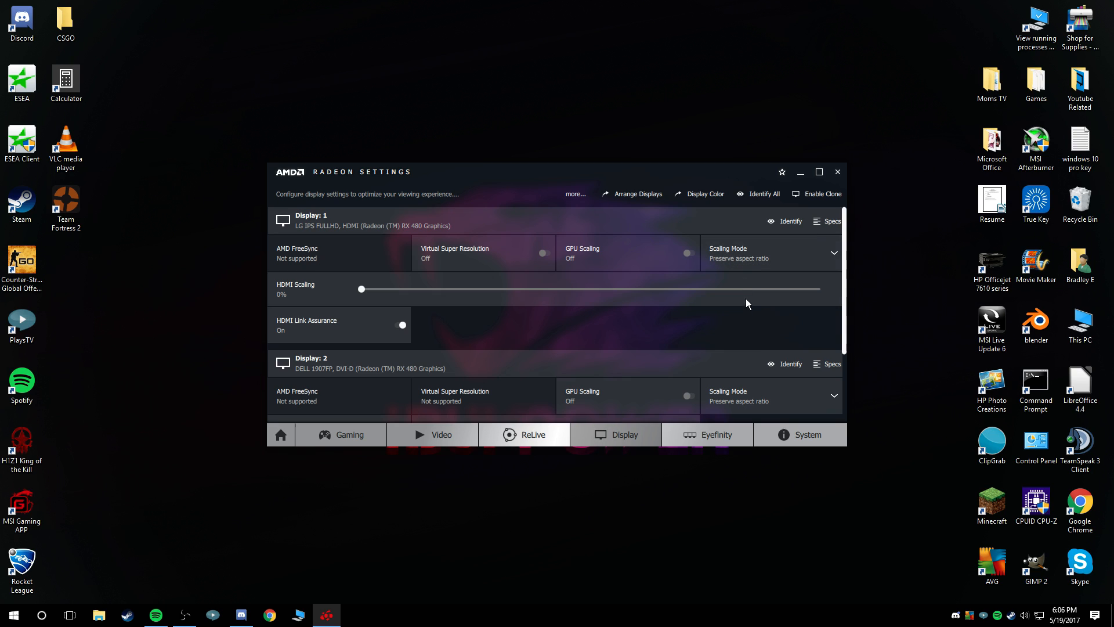
click(739, 258)
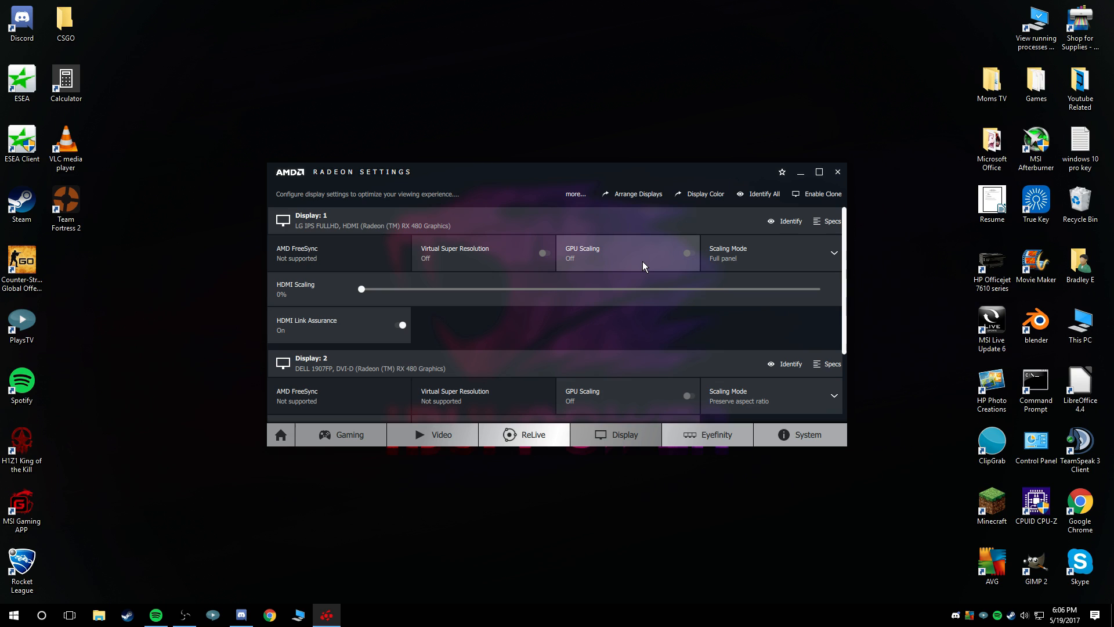
mouse_move(642, 266)
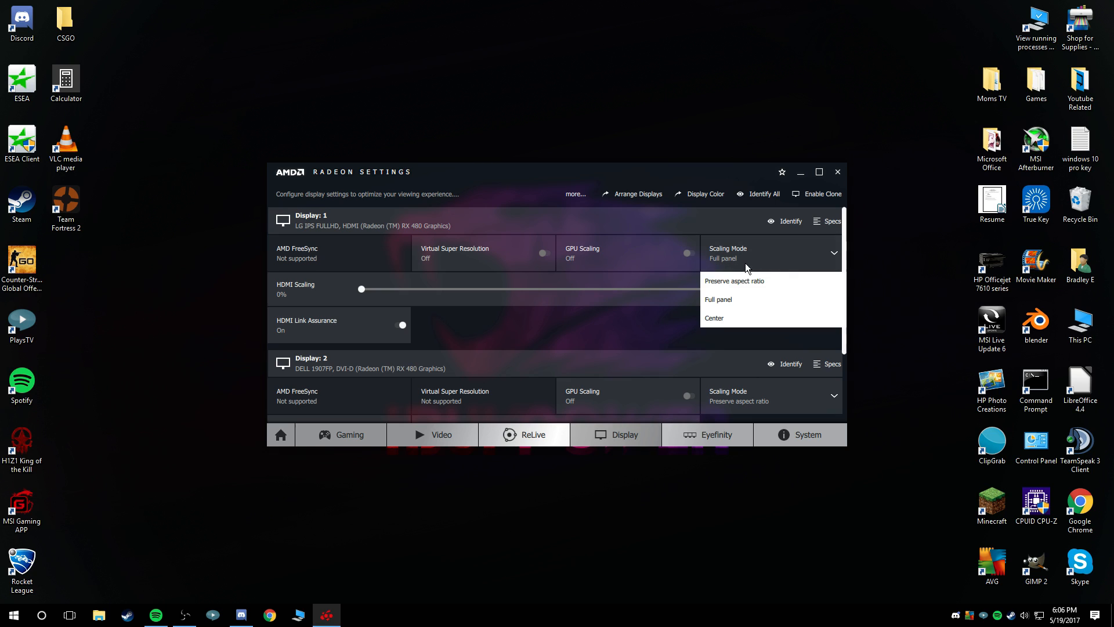
click(735, 219)
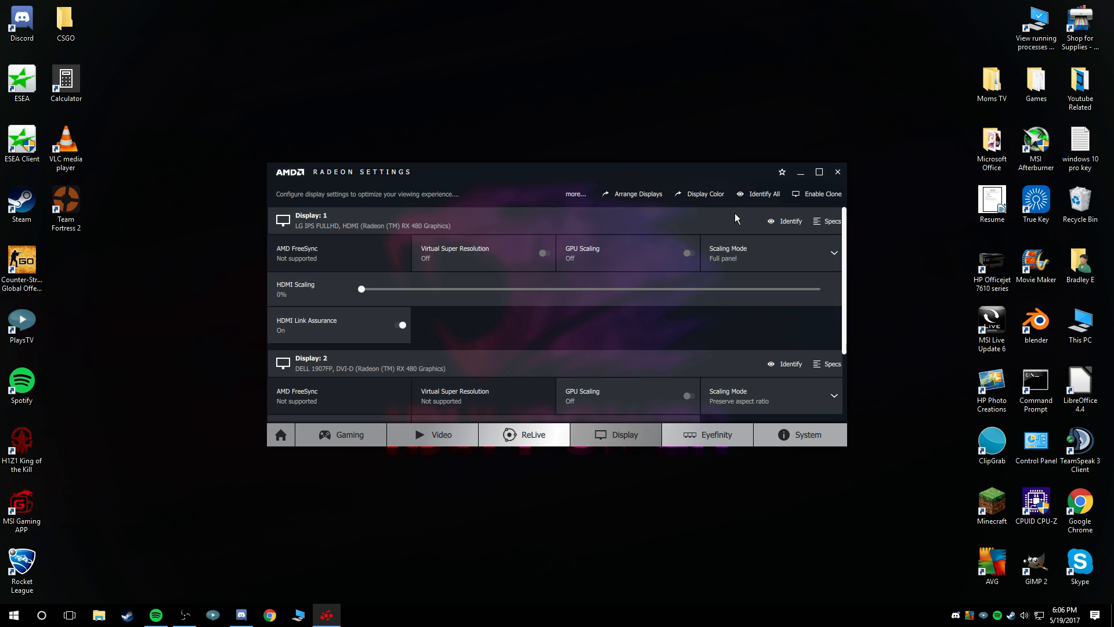
mouse_move(341, 434)
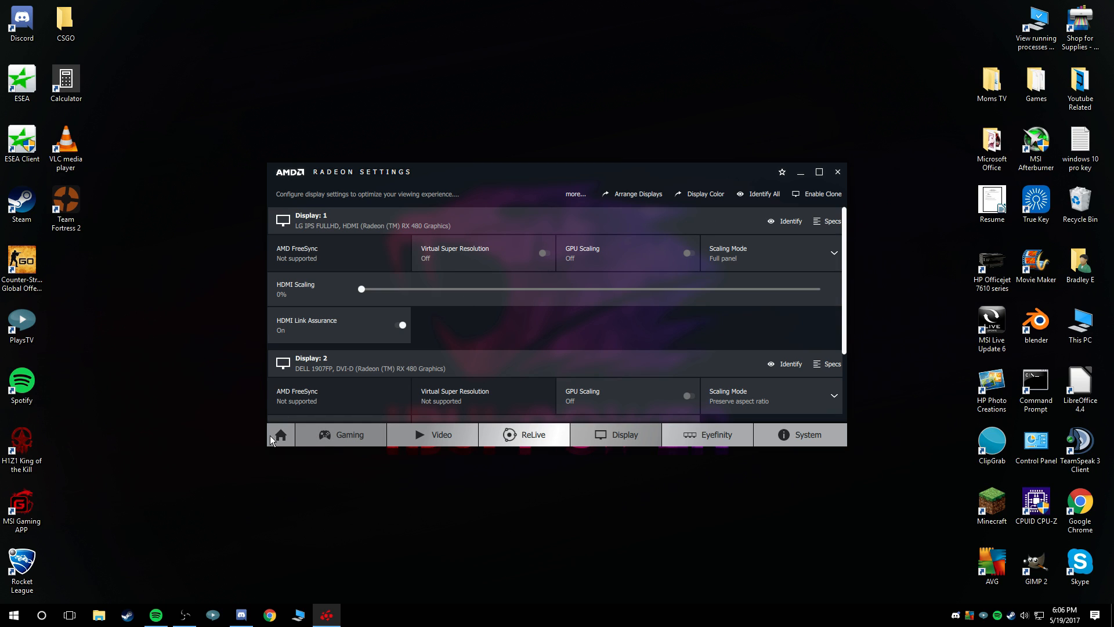
click(349, 434)
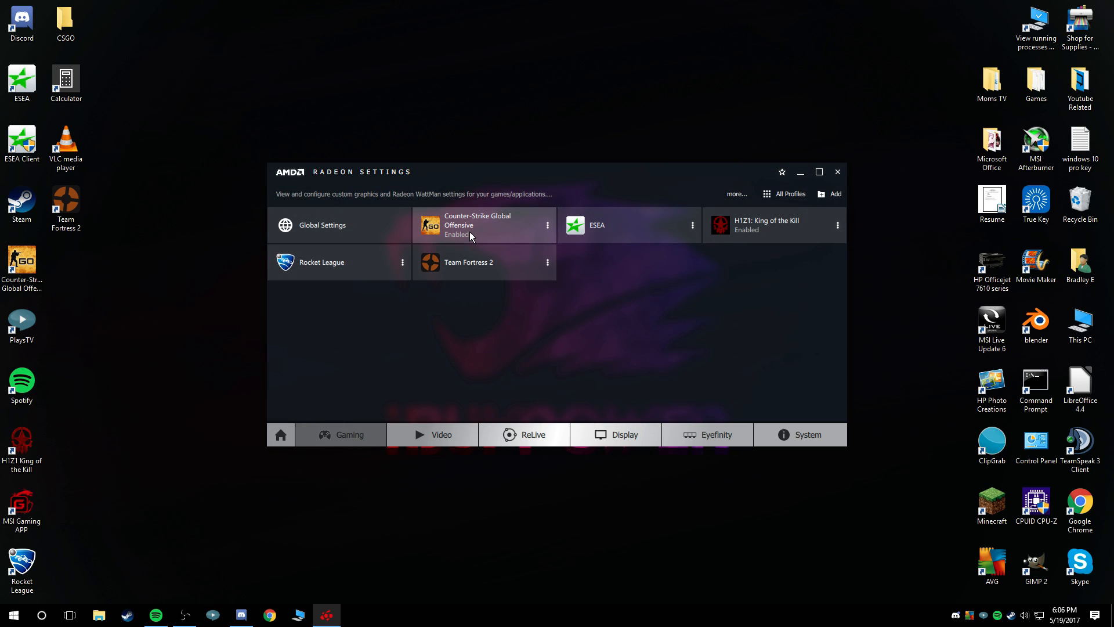
Step: Confirm the Counter-Strike Global Offensive profile's Display Scaling is Full panel, then return Home
click(483, 225)
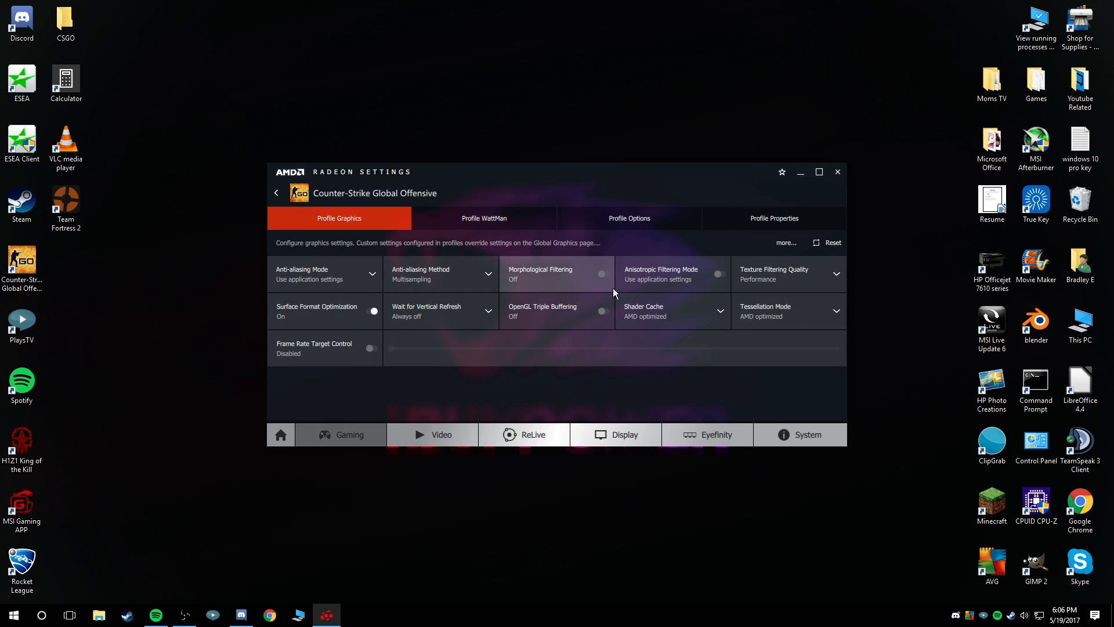
click(628, 218)
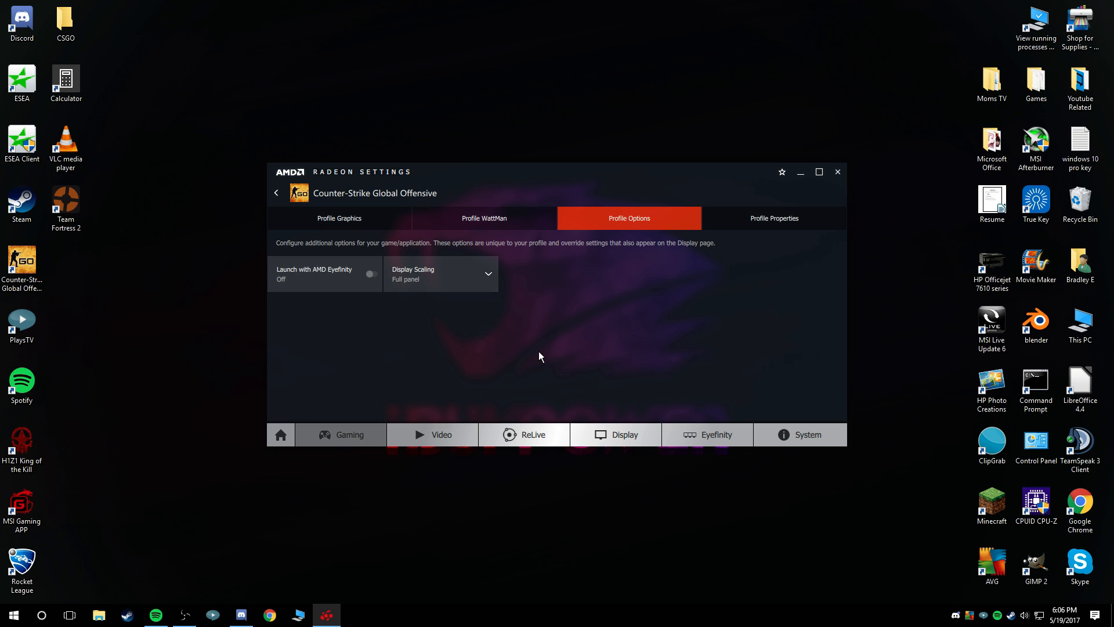
click(275, 193)
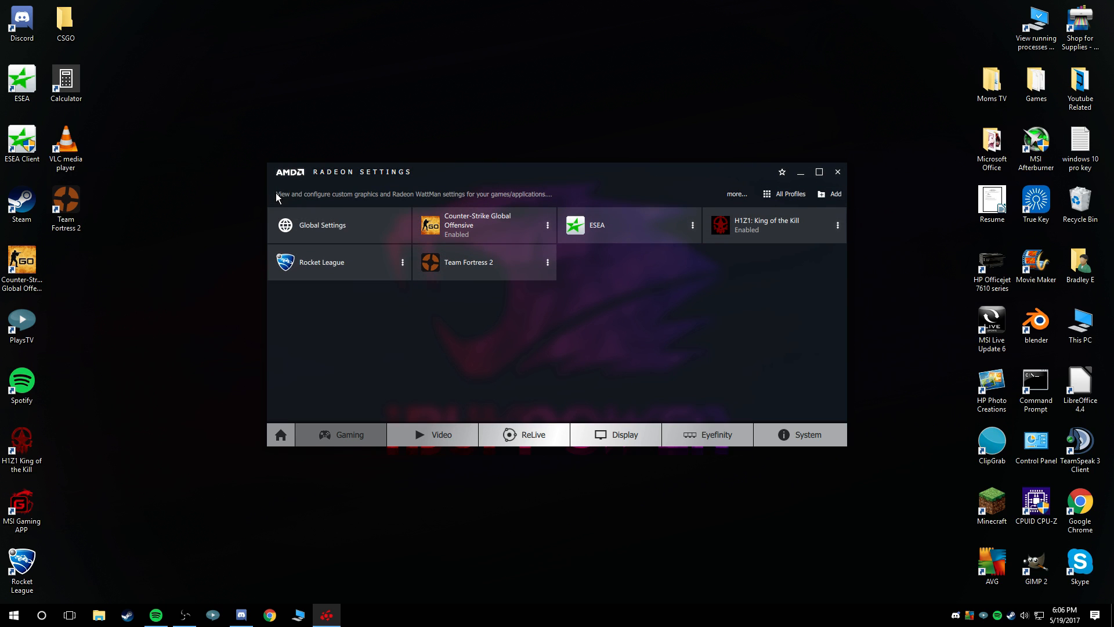
click(280, 434)
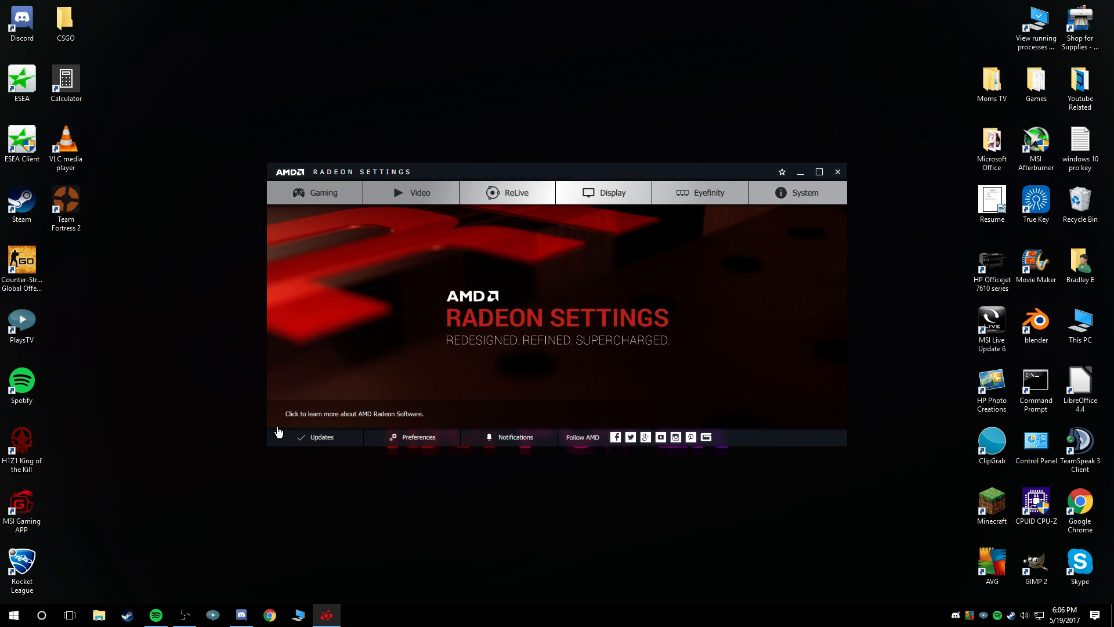